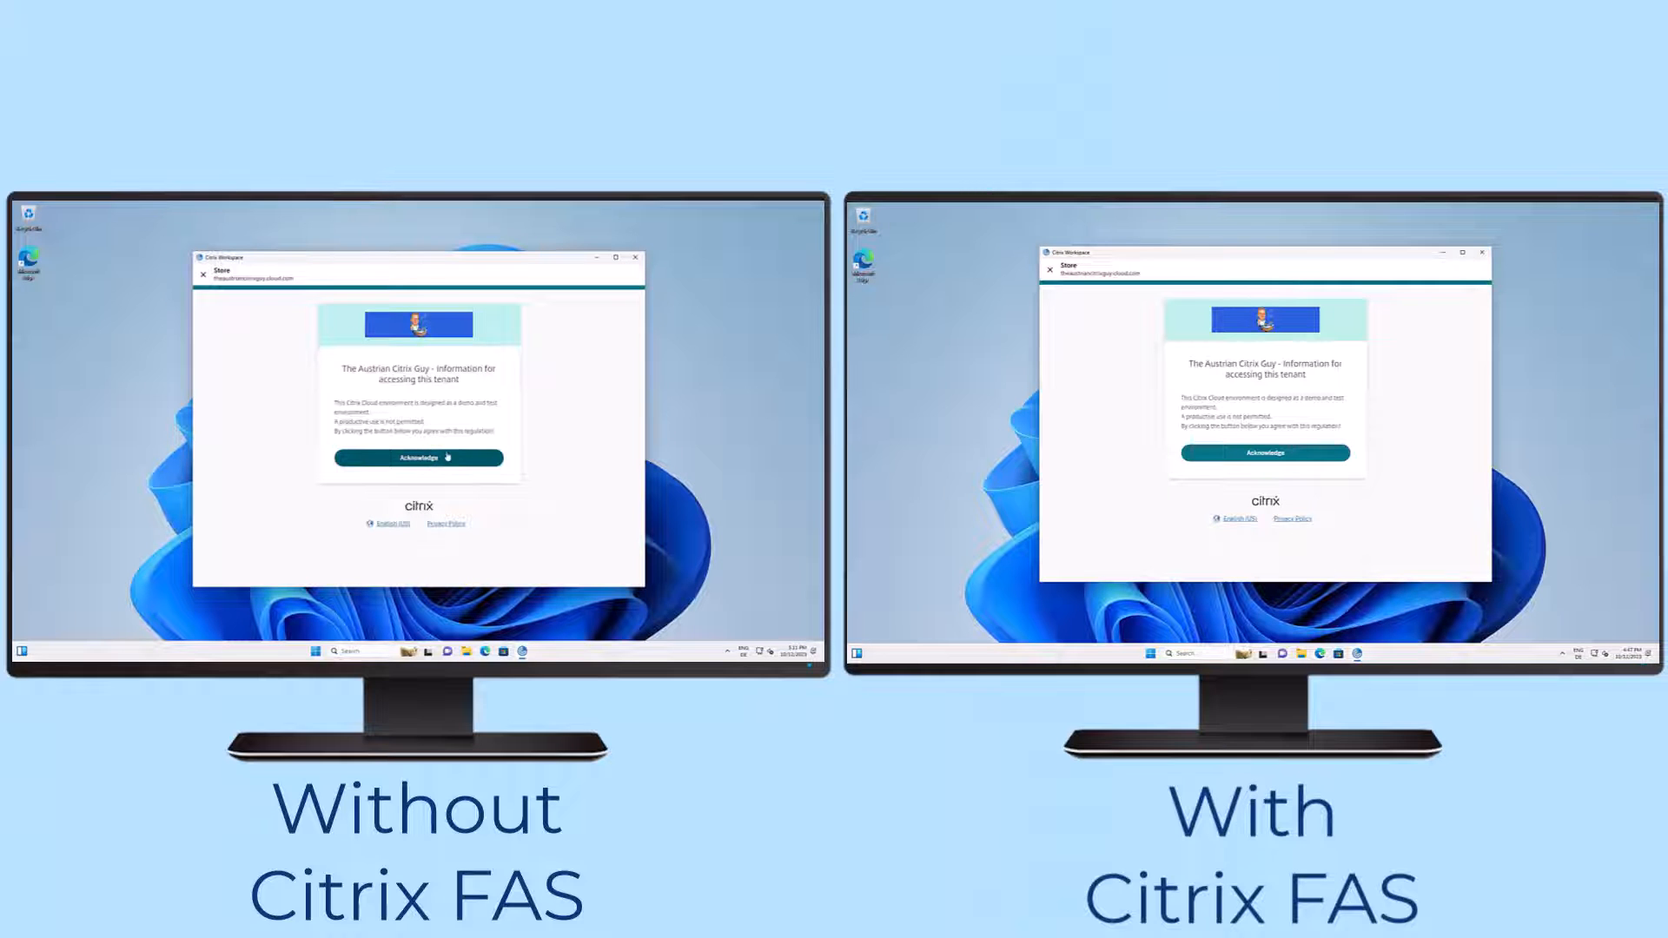
- Acknowledge the tenant notice, sign in with the Microsoft account, and launch W11-ONP-VSP
click(417, 457)
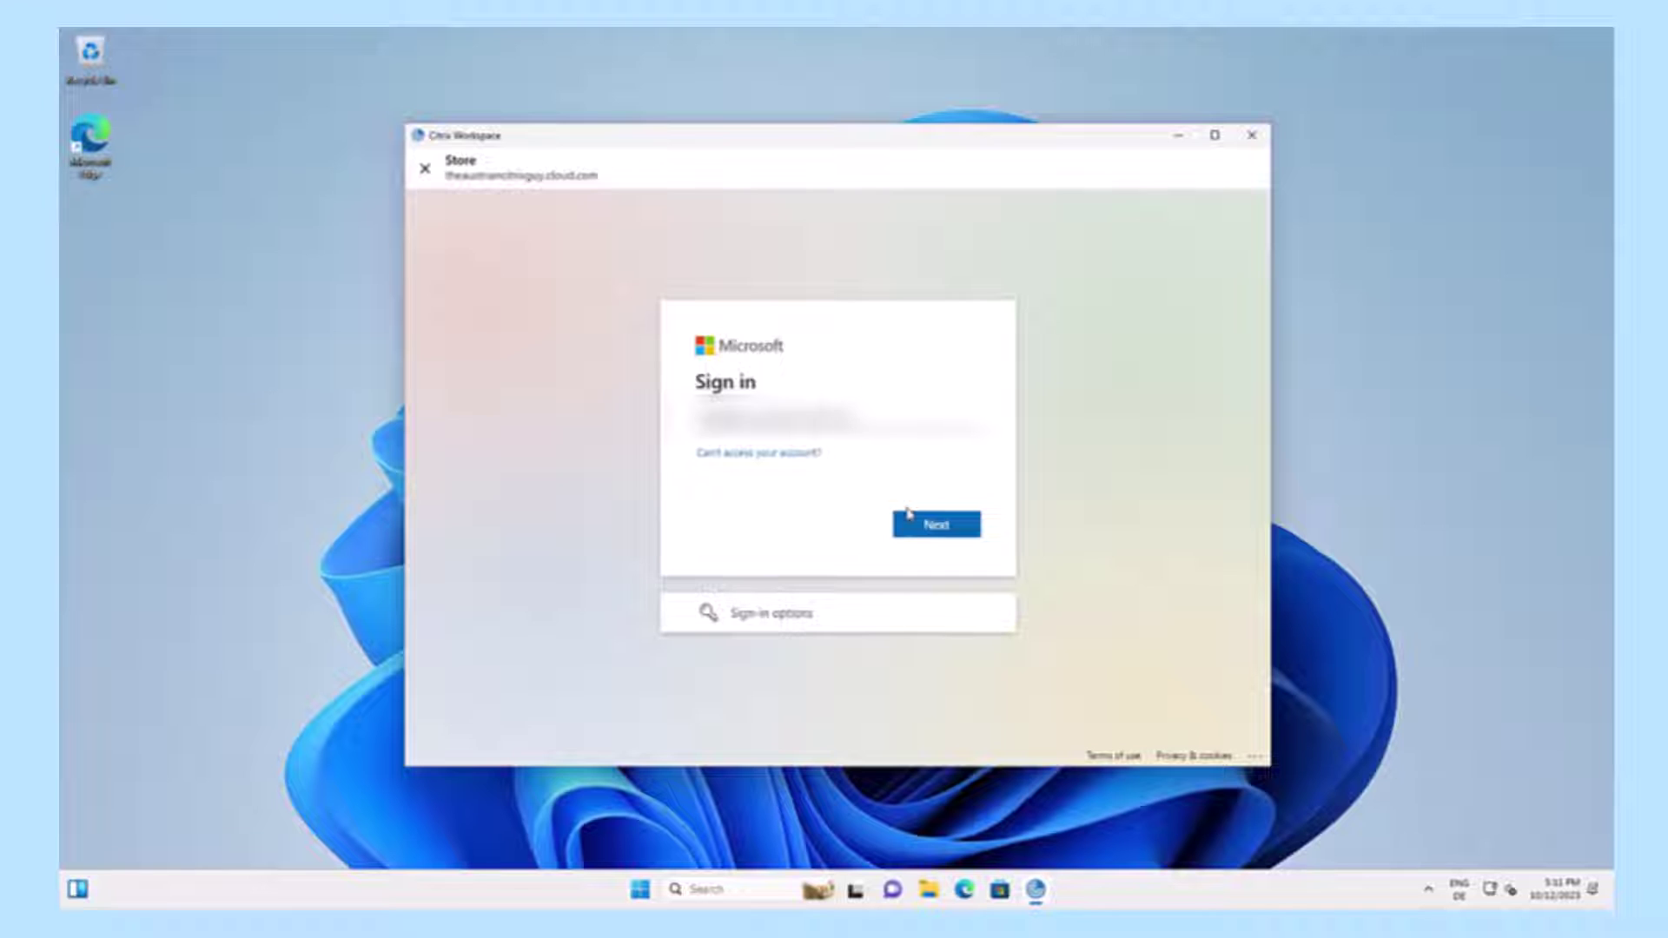
click(933, 524)
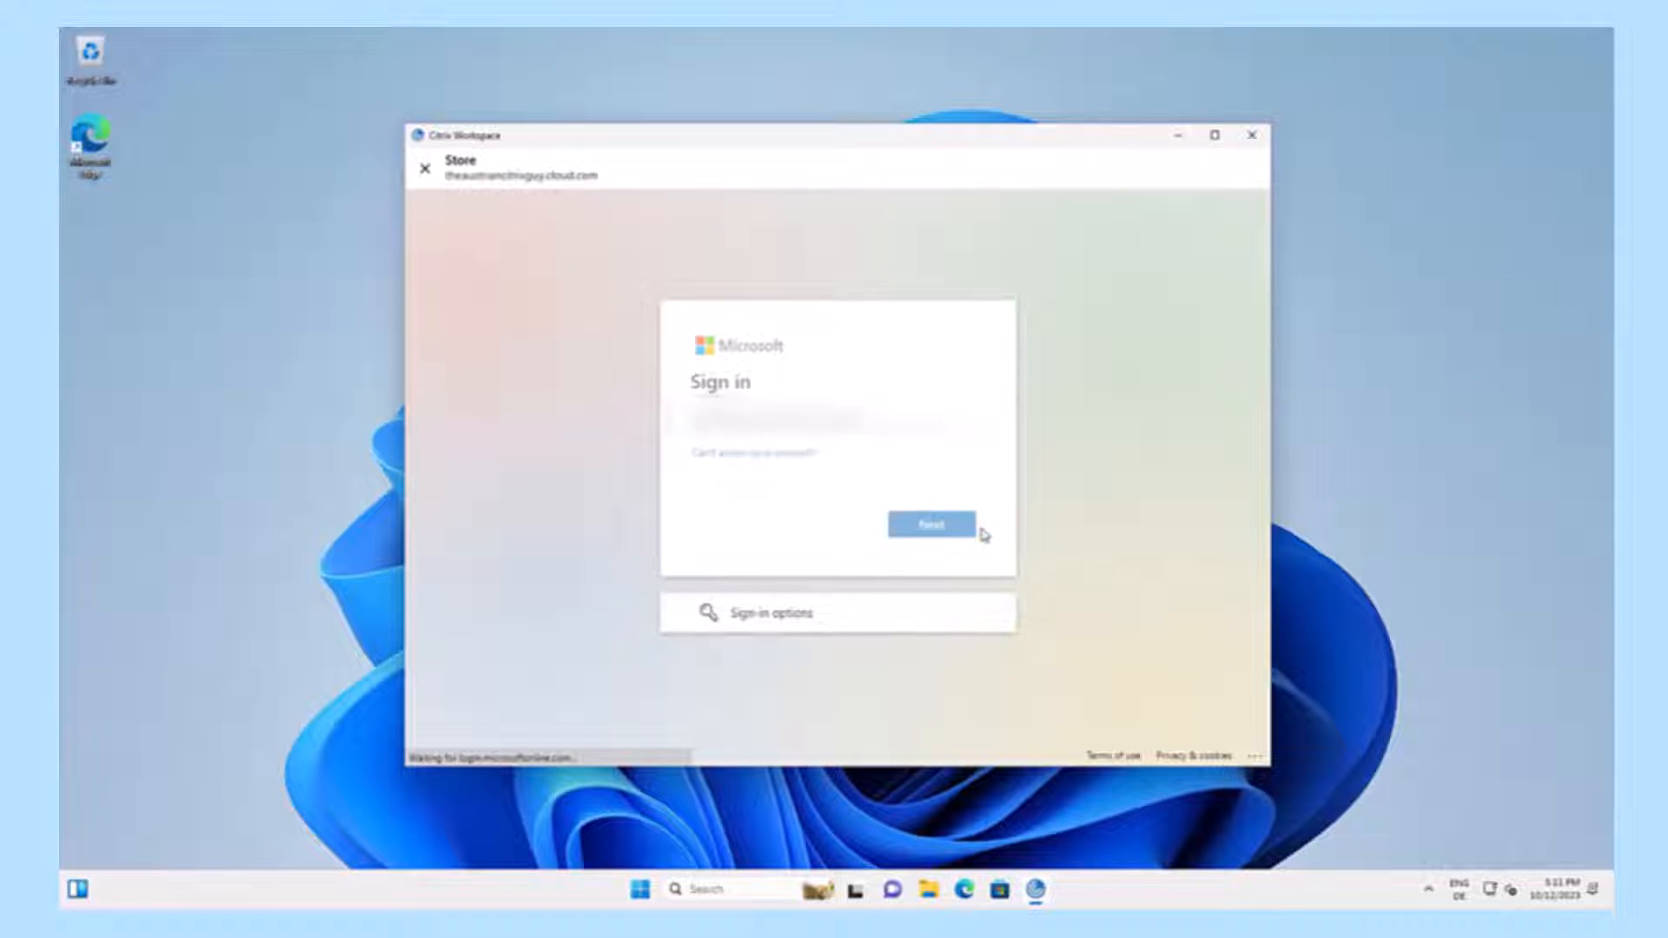
click(931, 523)
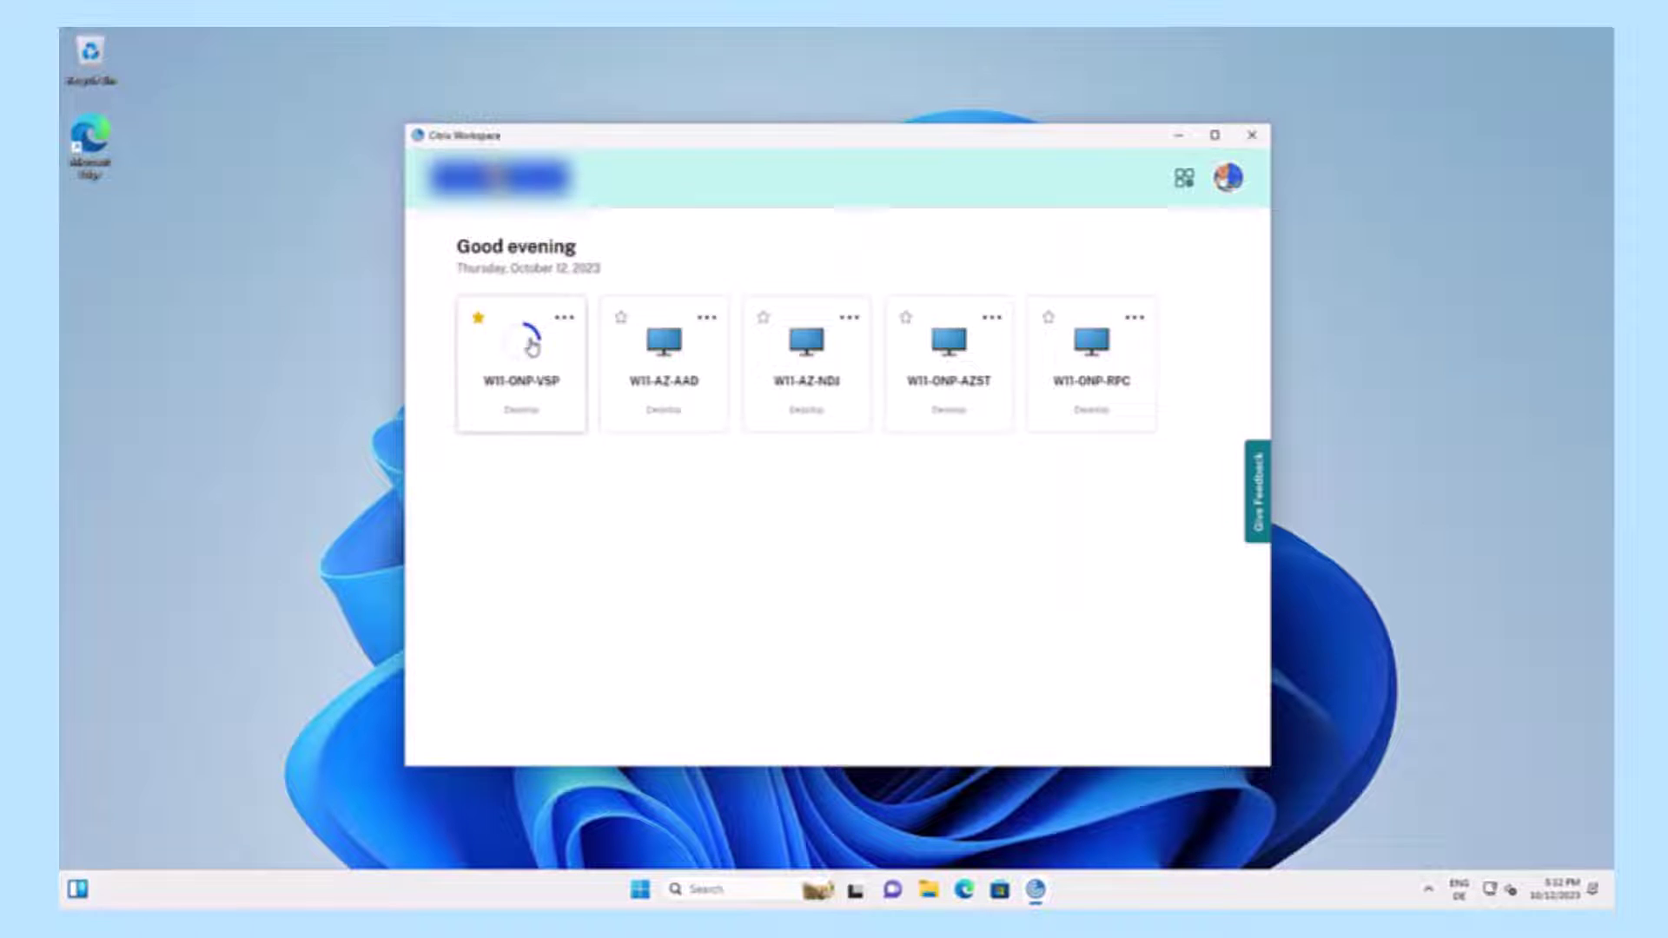
click(520, 342)
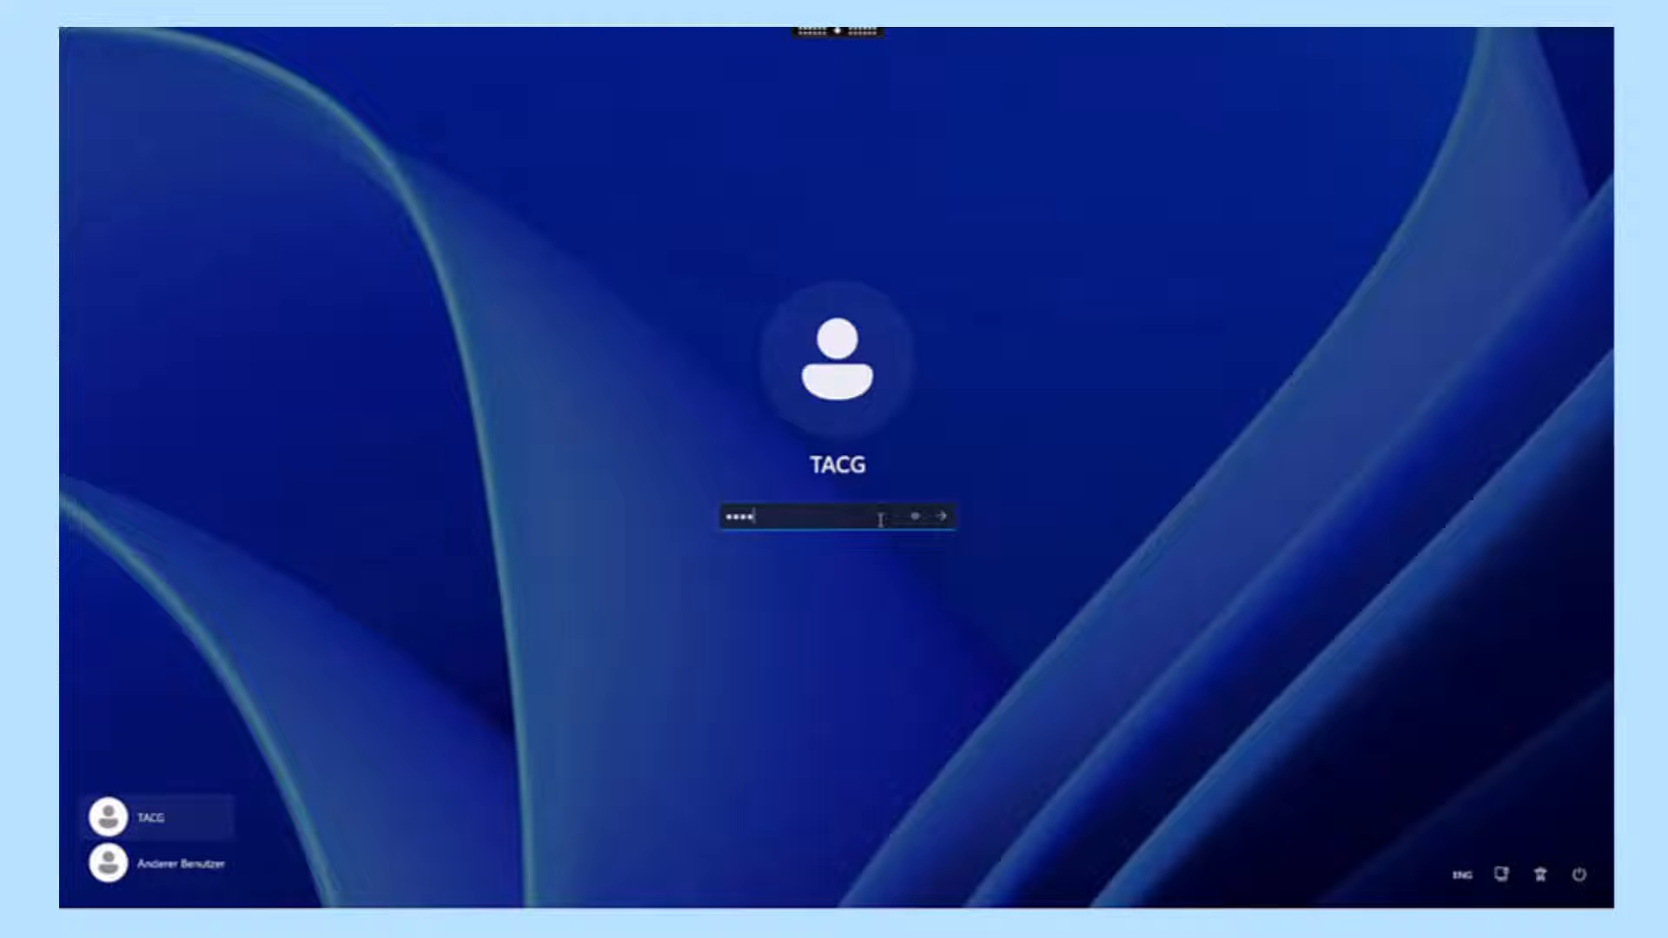
- Enter the account password at the virtual desktop's Windows lock screen
text(password)
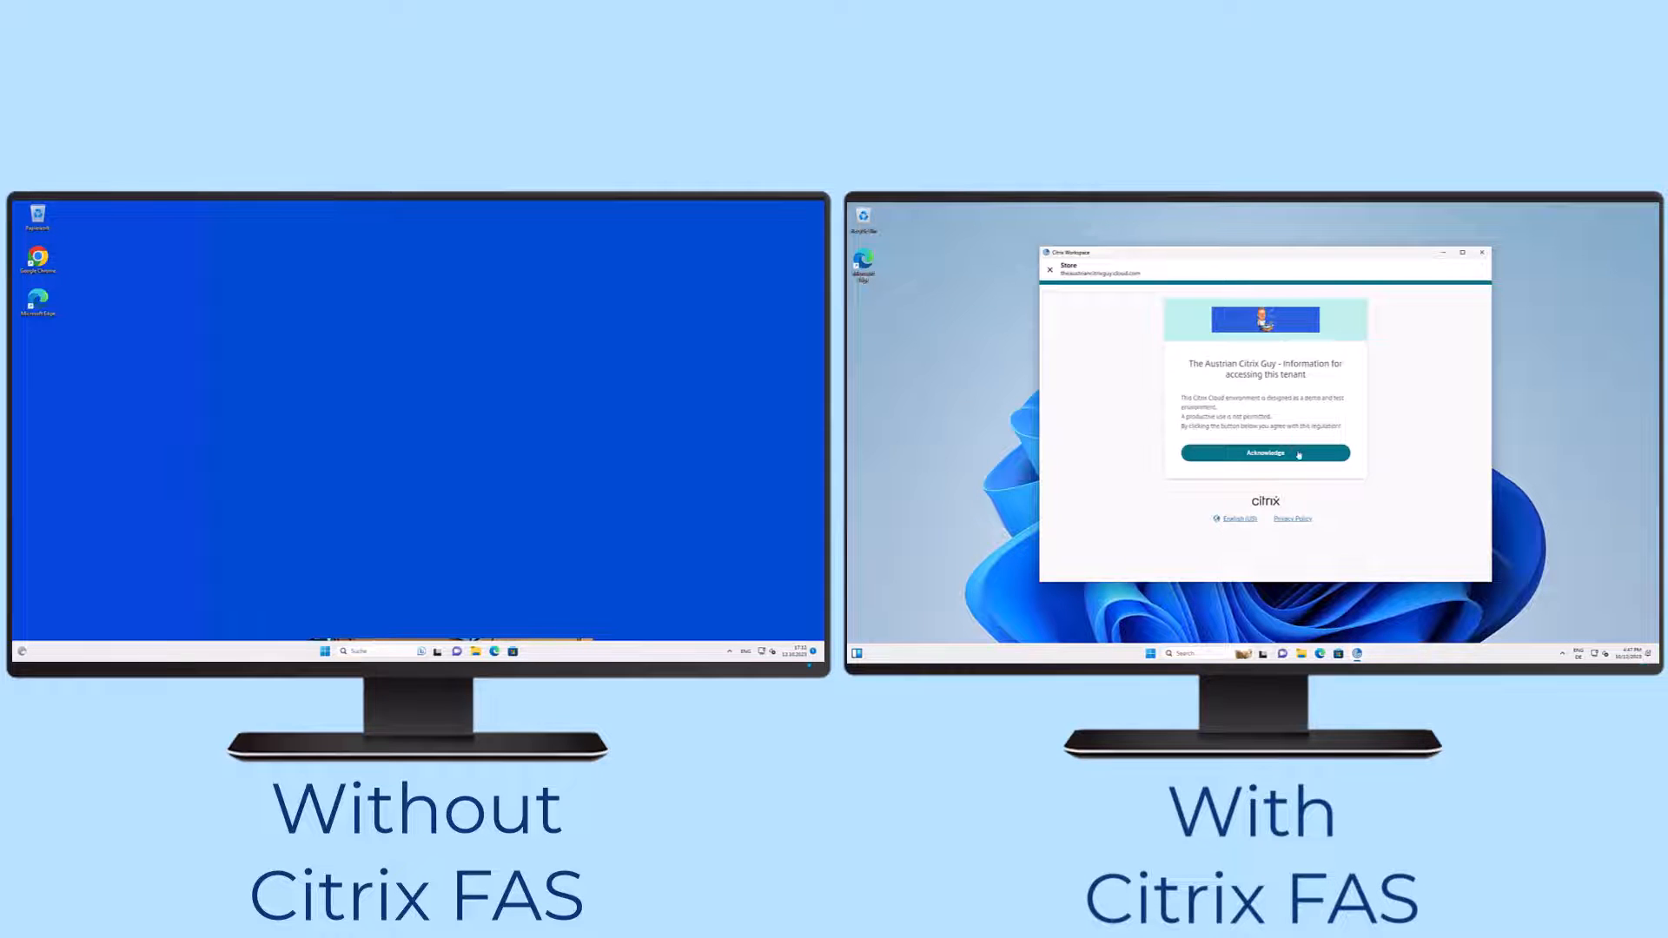
- Acknowledge the tenant information notice in the right-hand FAS Workspace window
click(1262, 454)
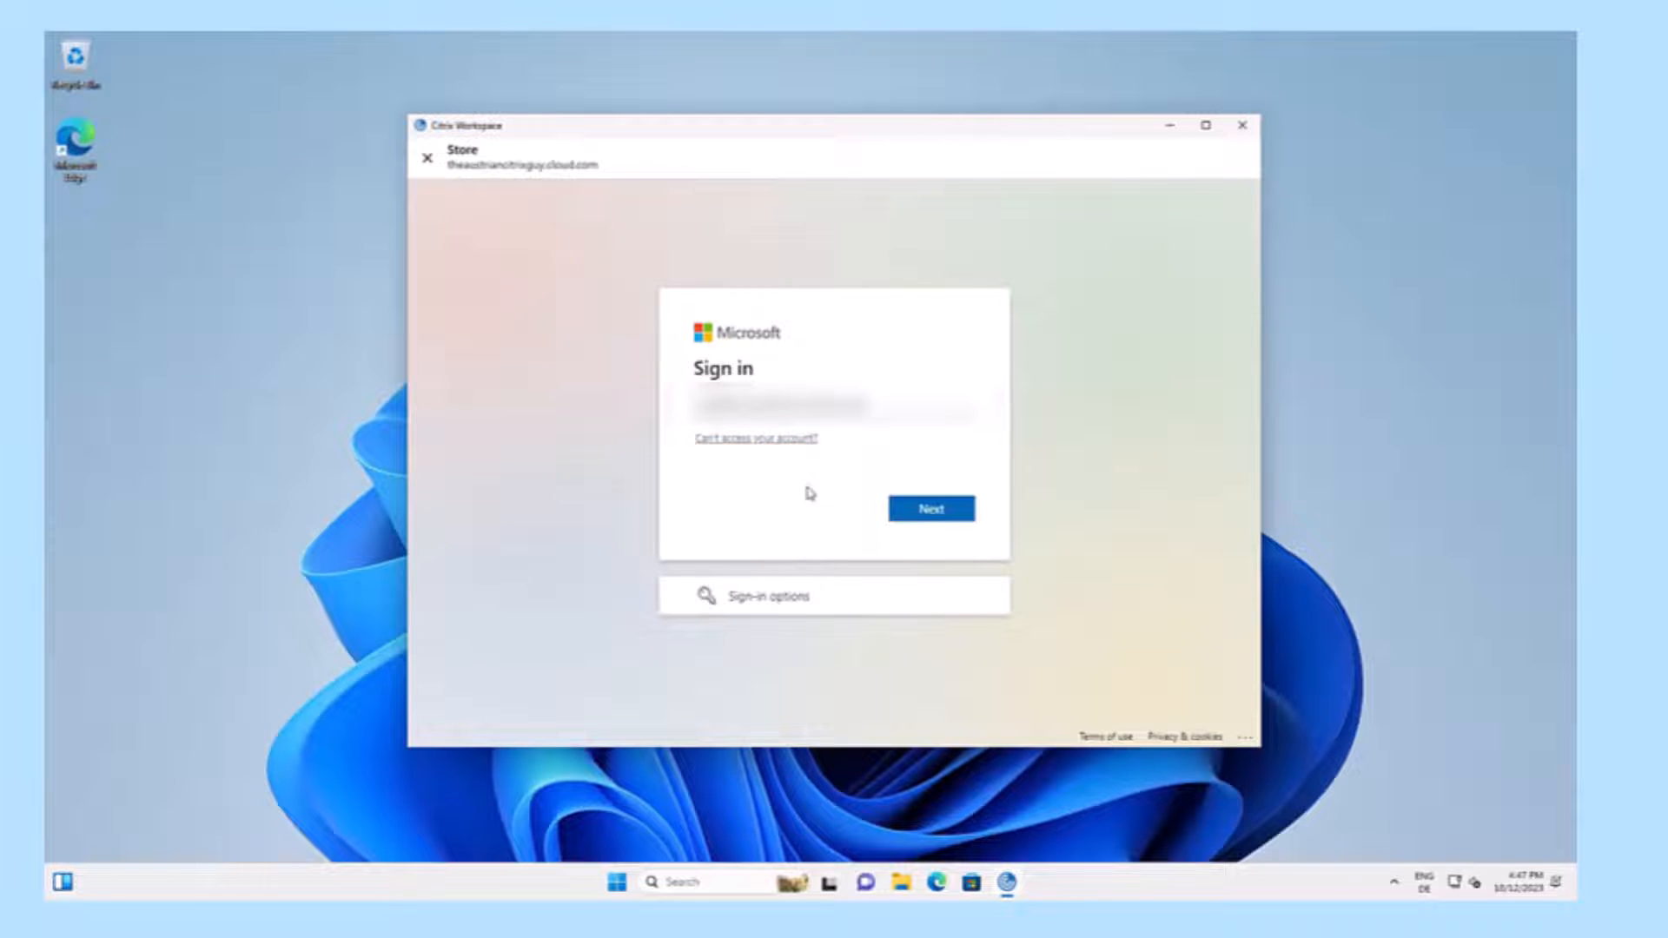
- Submit the Microsoft account with Next so the five available desktops appear
click(929, 508)
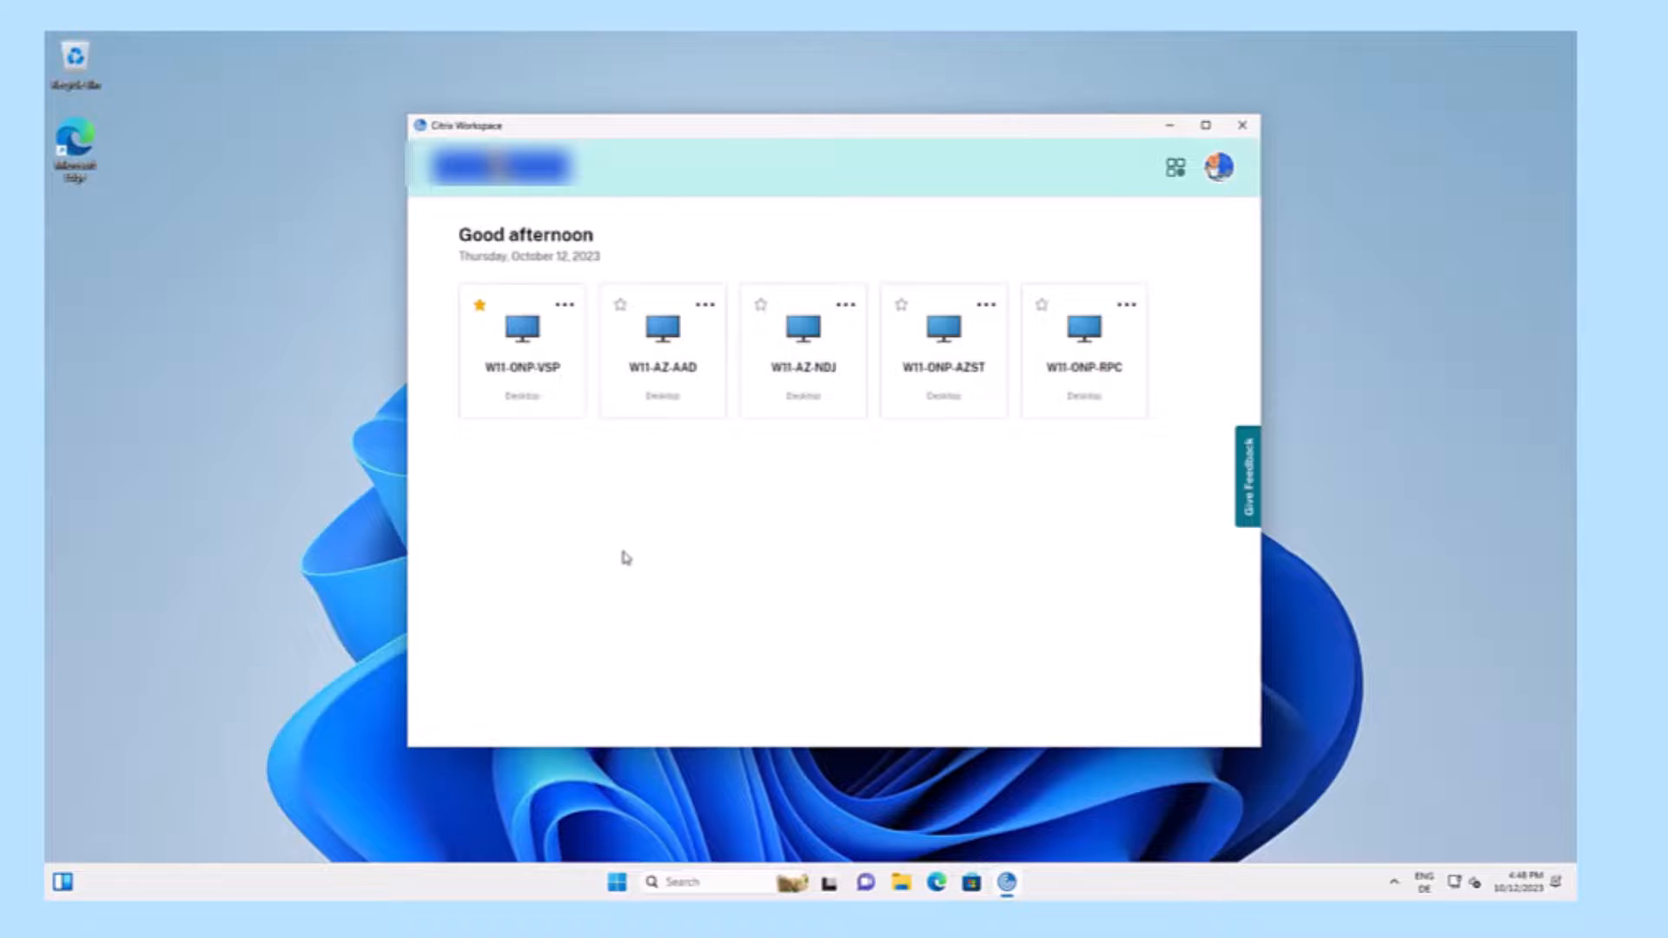
mouse_move(521, 328)
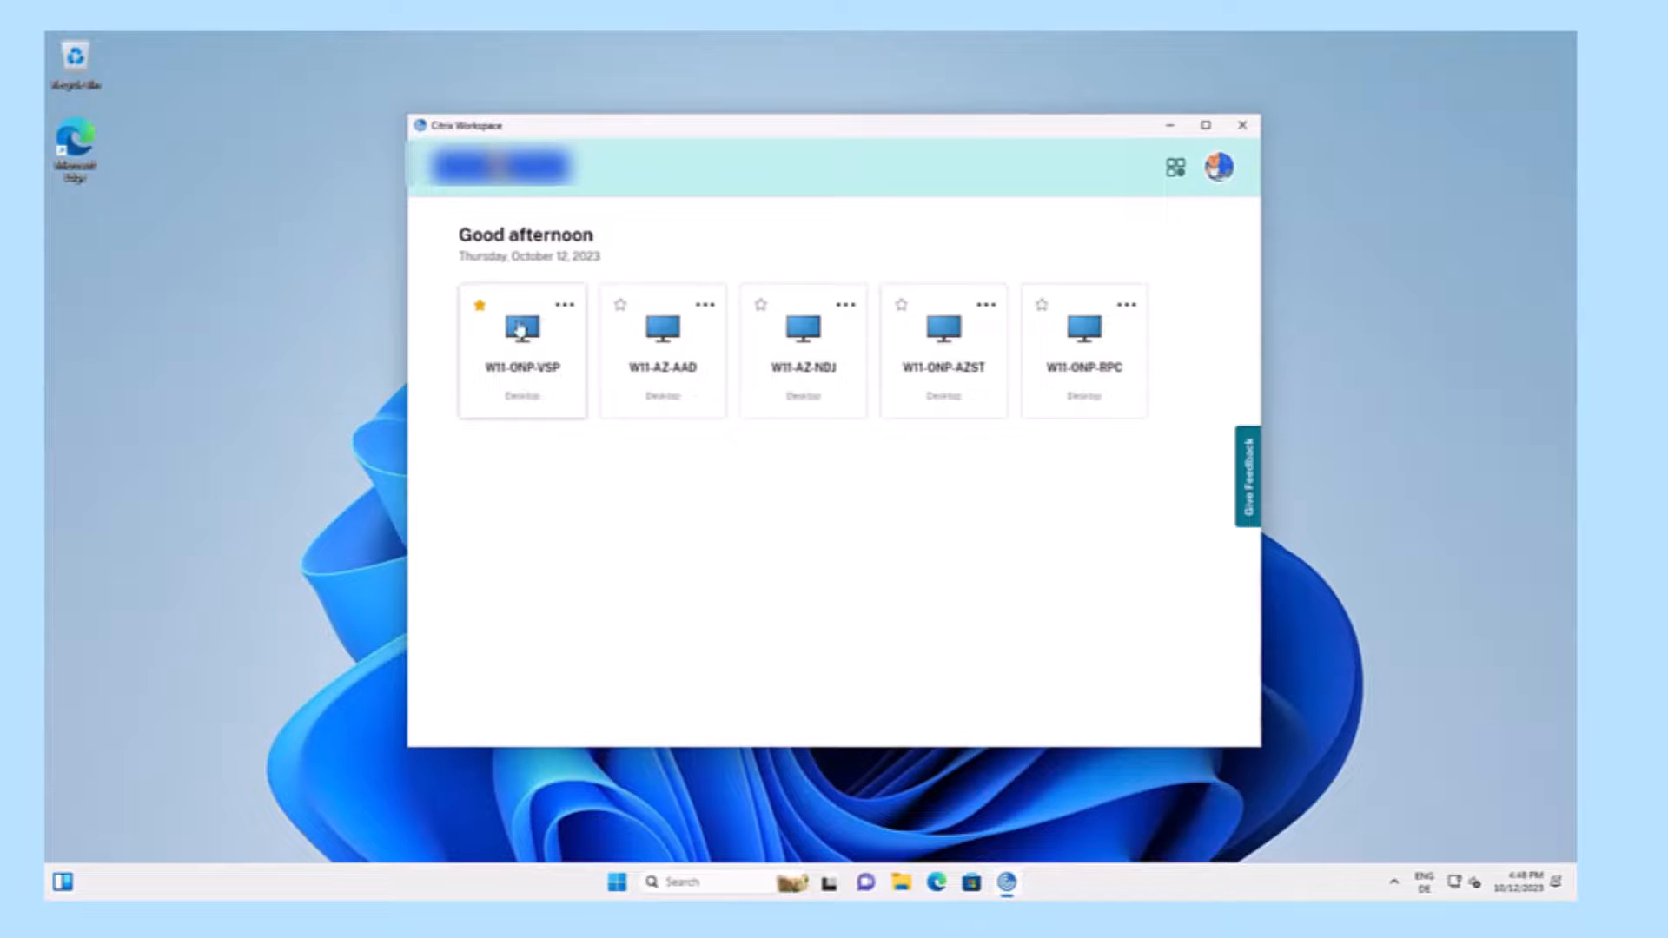